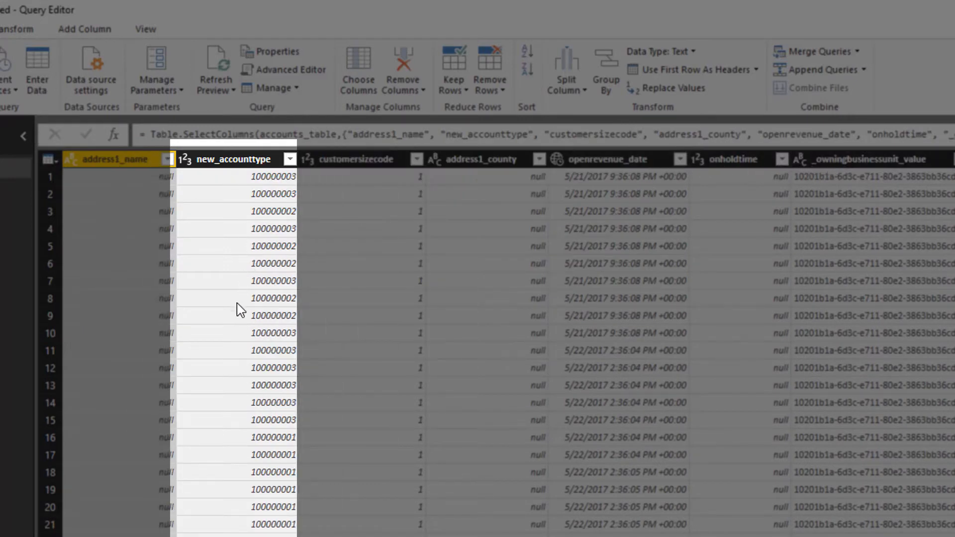
# Open the Power BI Accelerator solution from the installed solutions list.
pyautogui.click(853, 159)
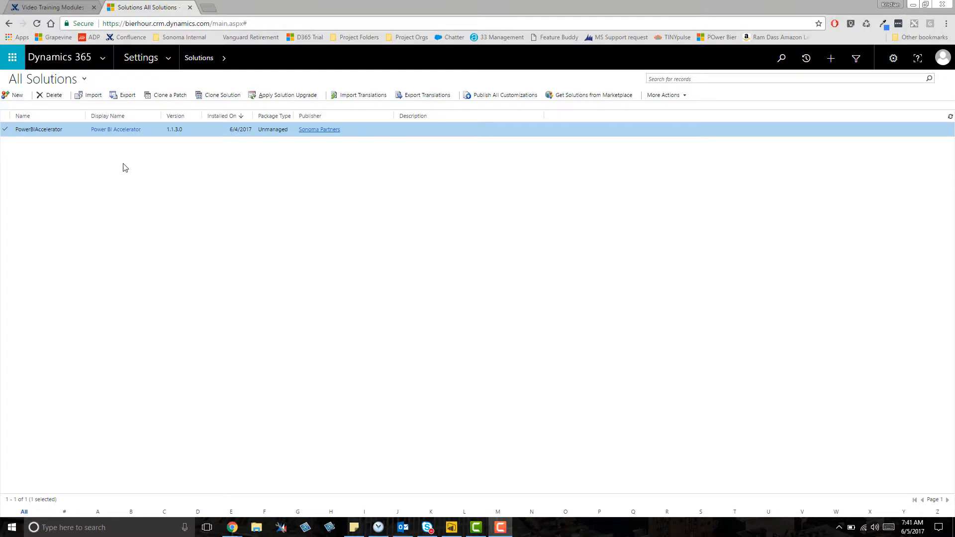
pyautogui.moveTo(200, 196)
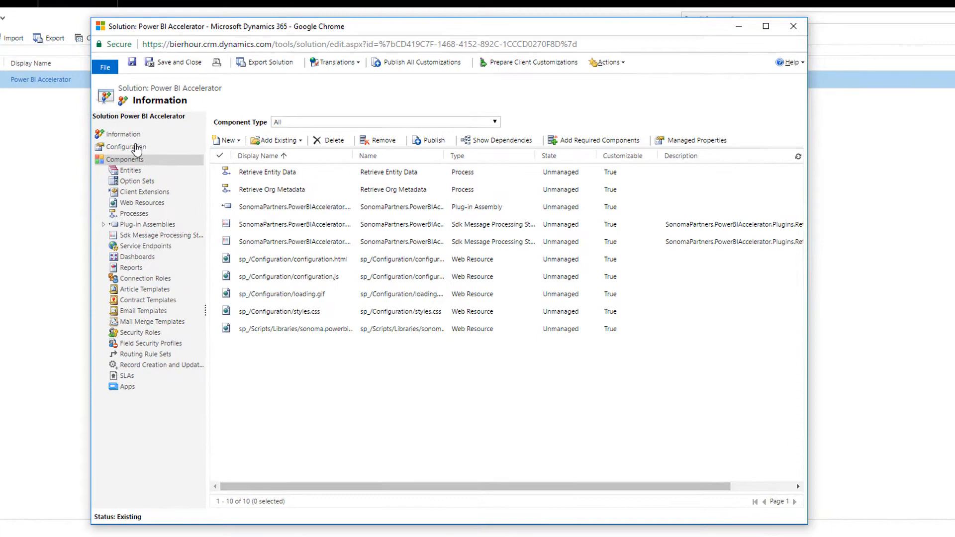
# Generate accelerator queries for an Accounts saved view and select the CRMServiceUrl address to copy.
pyautogui.click(126, 148)
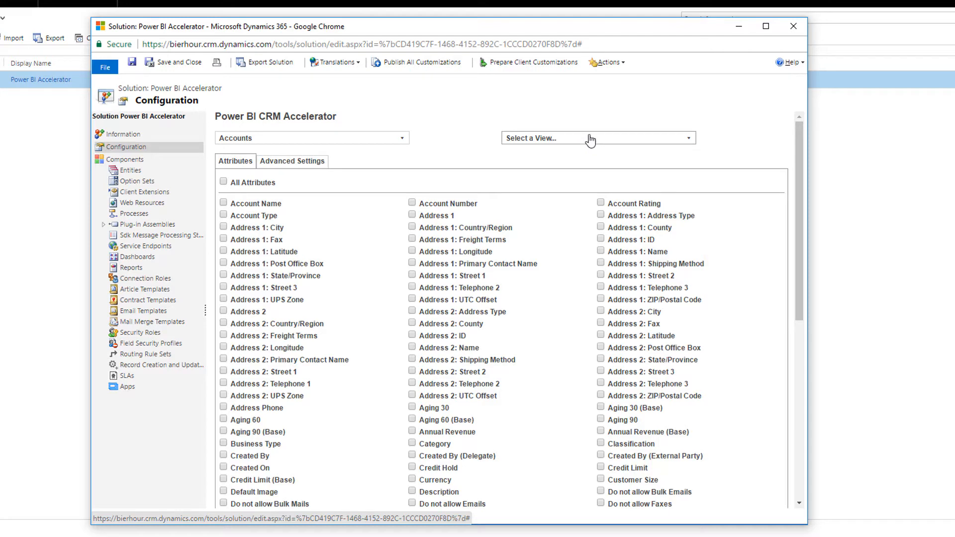
pyautogui.click(597, 138)
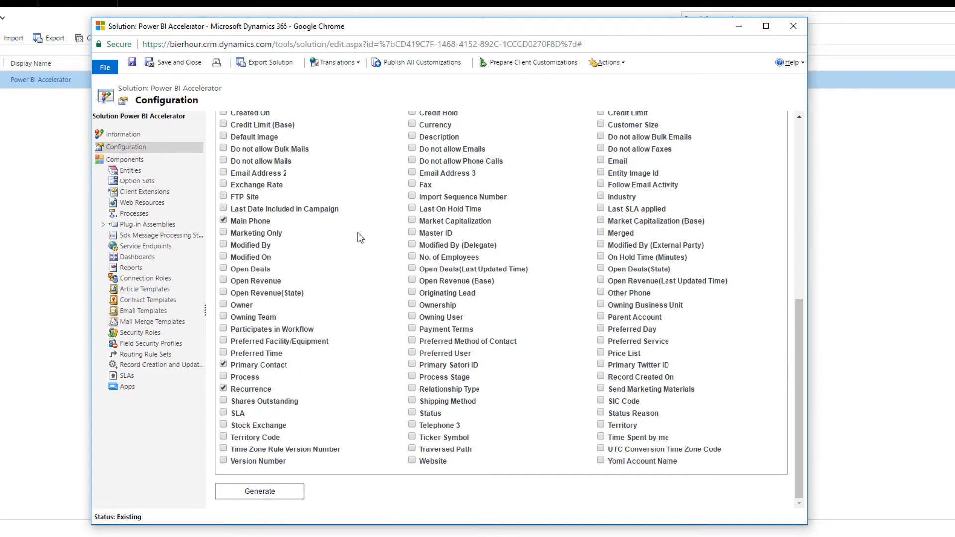
pyautogui.click(259, 490)
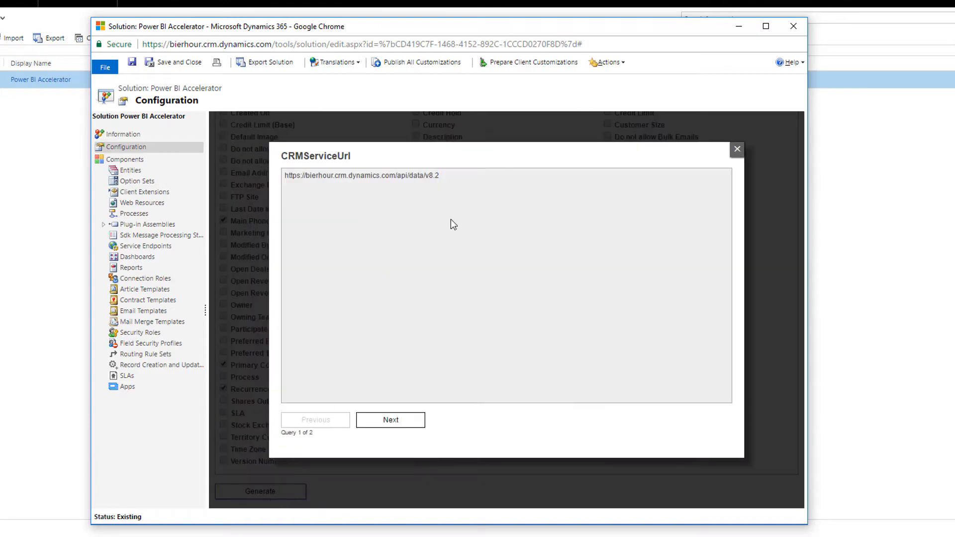
pyautogui.moveTo(485, 180)
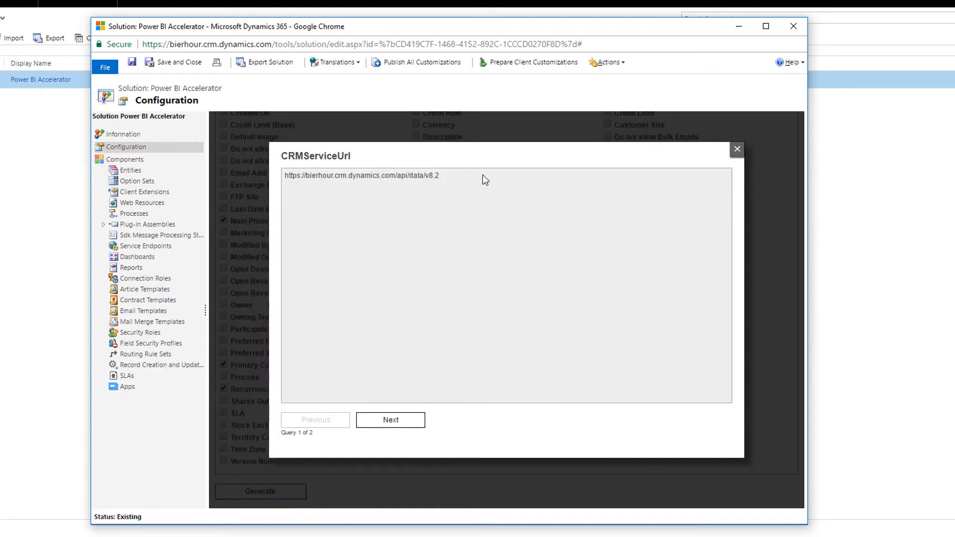
pyautogui.tripleClick(361, 176)
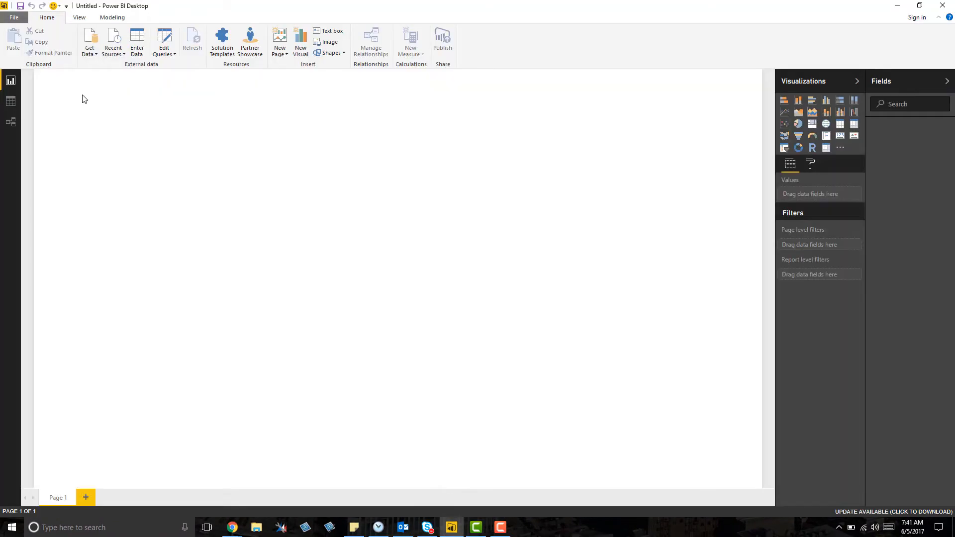
# Start a new blank query via Get Data to hold the Dynamics service URL.
pyautogui.click(89, 43)
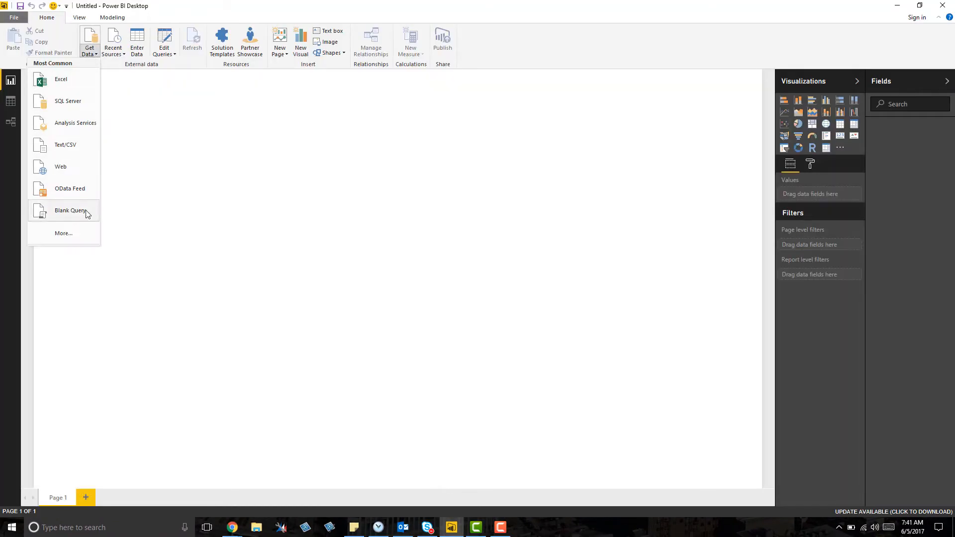
pyautogui.click(70, 210)
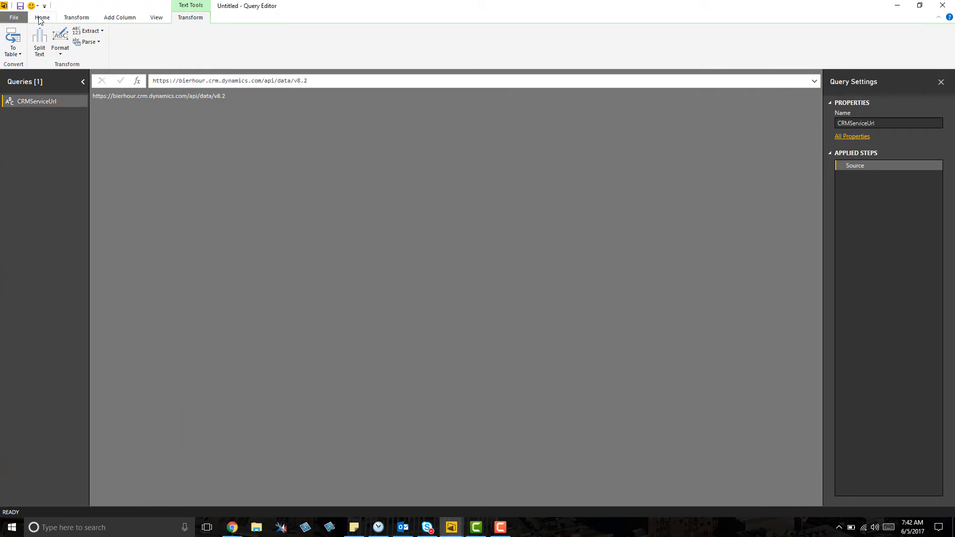
# Add the Active Accounts query from pasted Advanced Editor code and insert a column chart on the report.
pyautogui.click(42, 17)
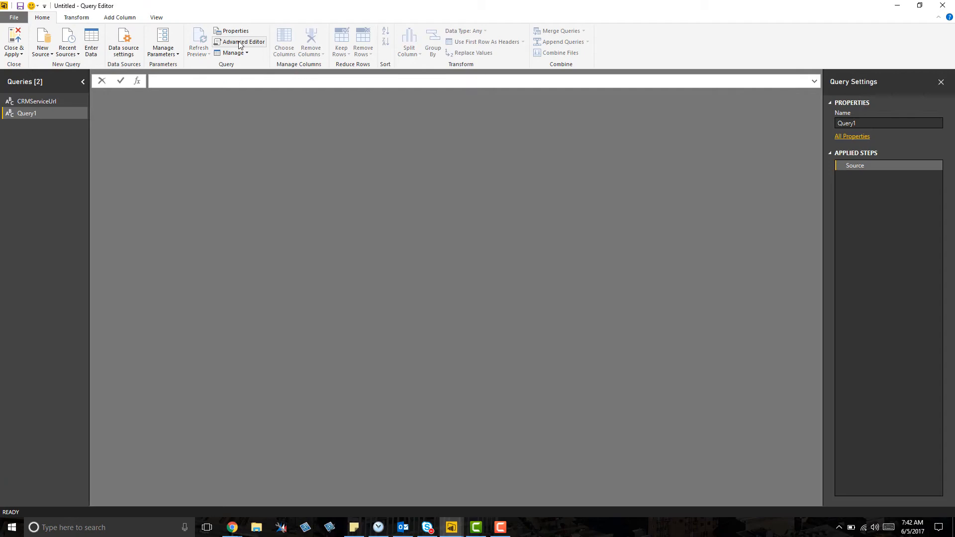
pyautogui.click(239, 41)
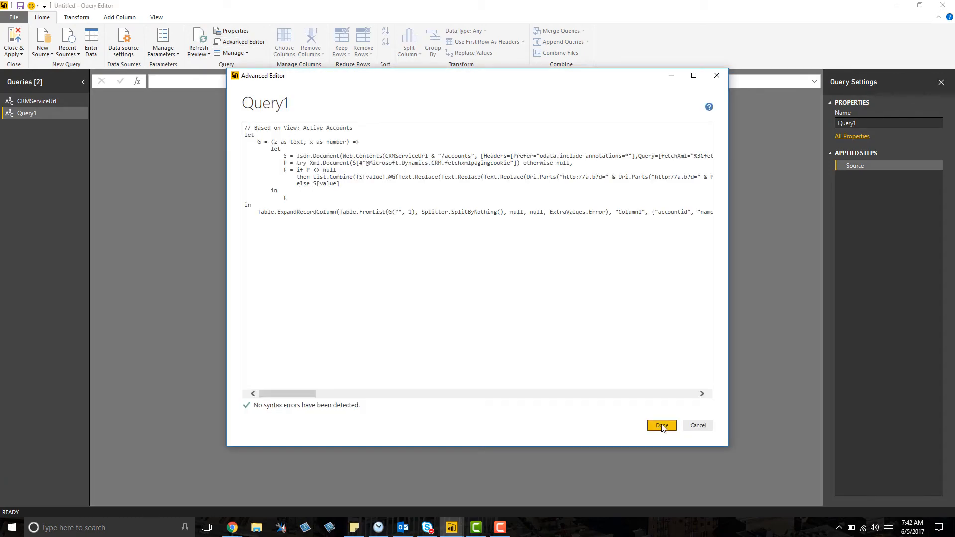
pyautogui.click(661, 425)
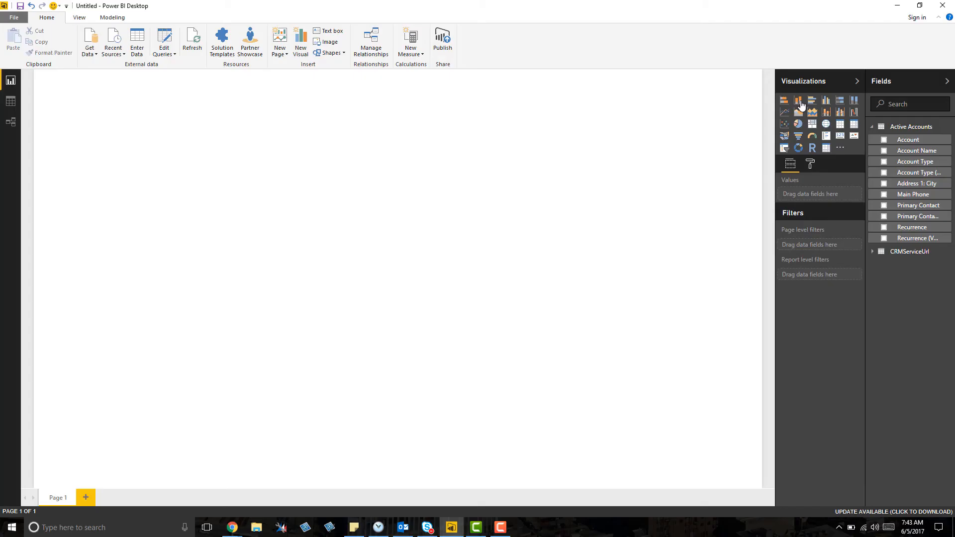
pyautogui.click(799, 100)
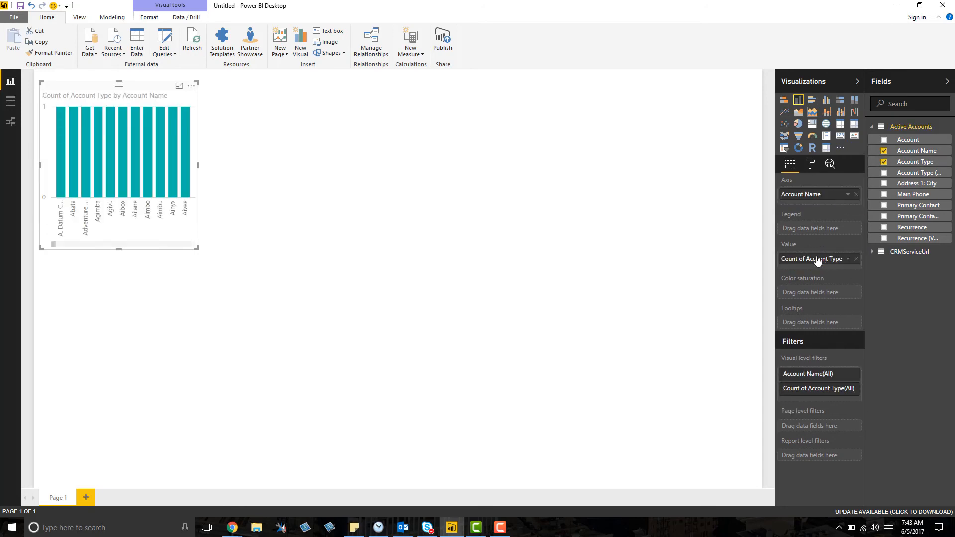